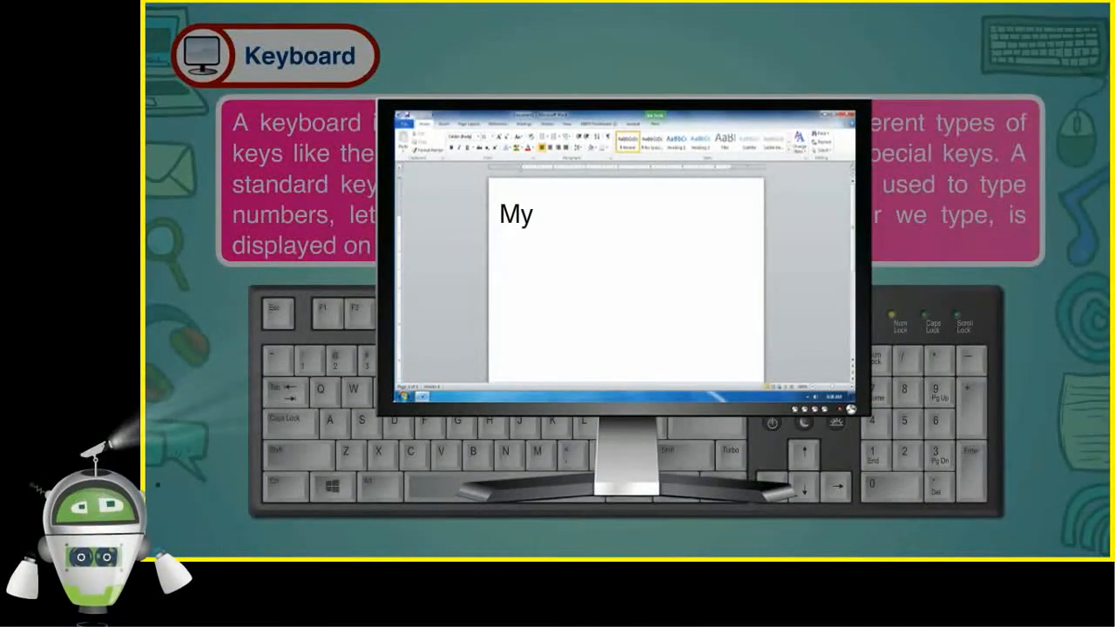
text(Name is Pr)
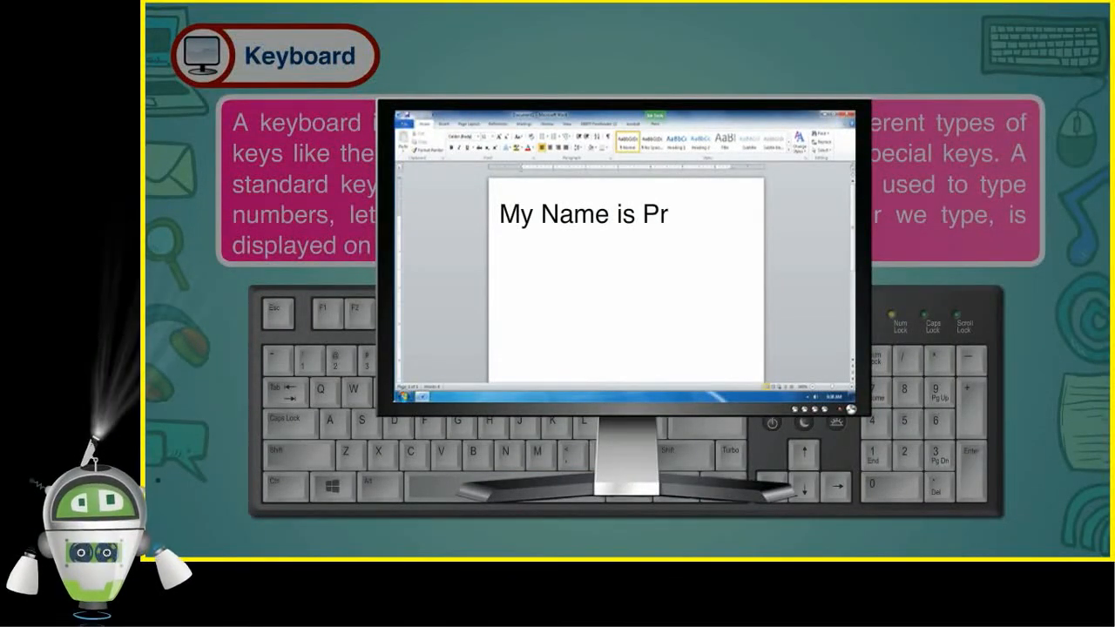
text(adeep)
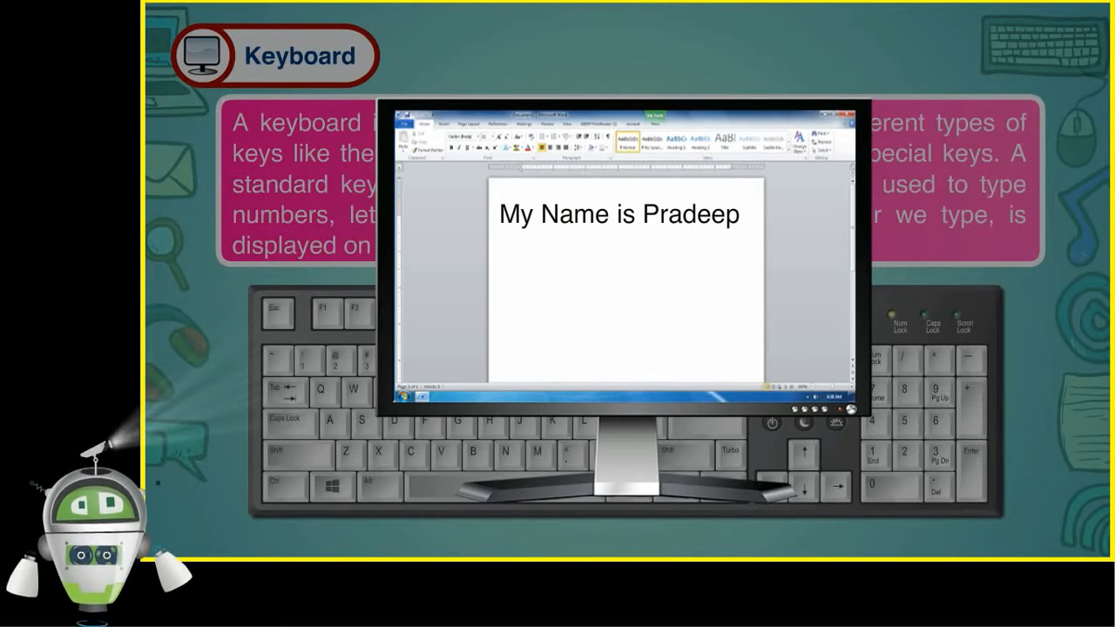